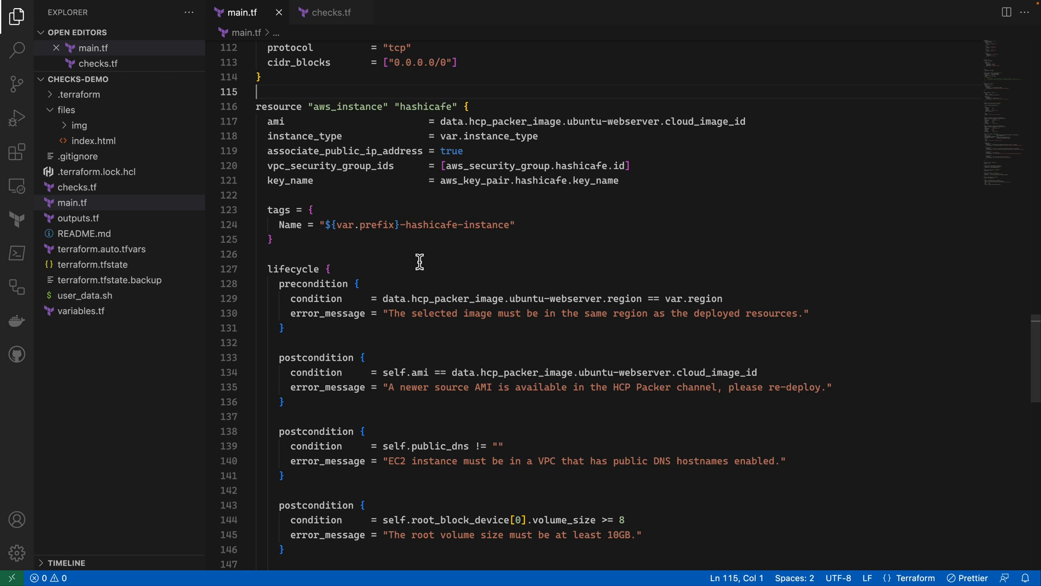
# - Review the aws_instance lifecycle pre- and postconditions in main.tf, then view checks.tf
pyautogui.doubleClick(347, 106)
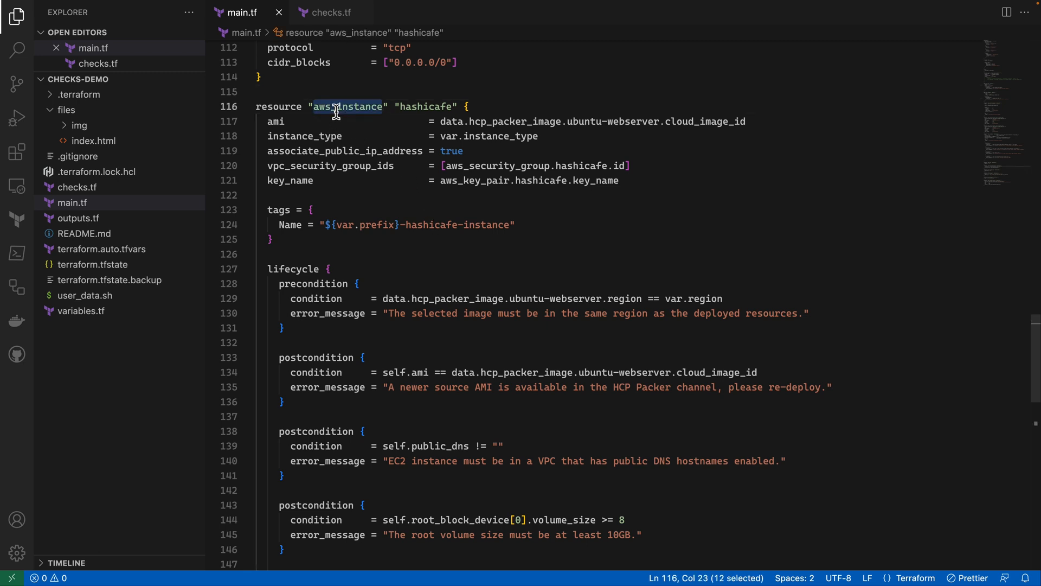
pyautogui.scroll(-3)
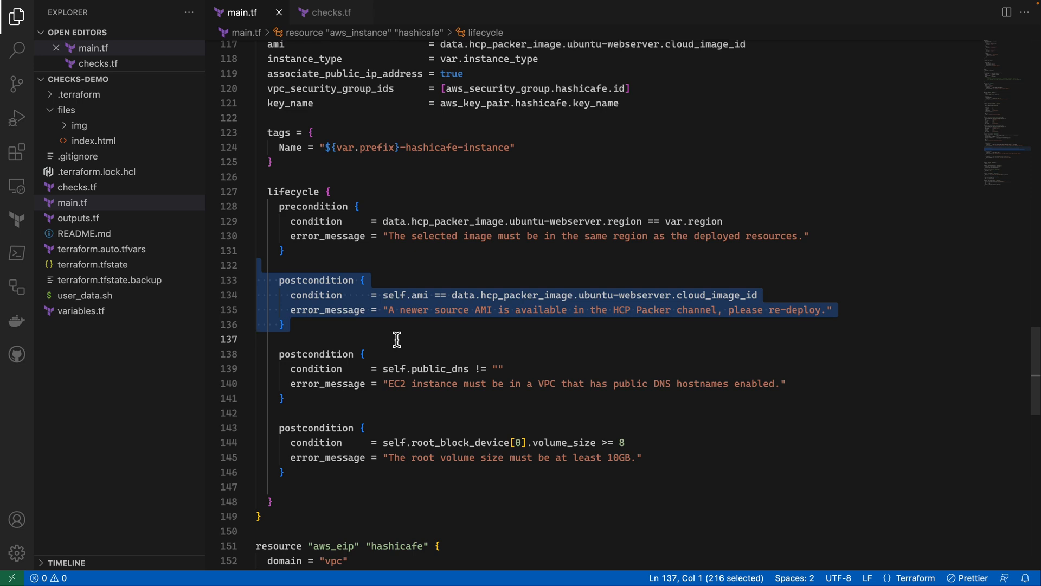
pyautogui.moveTo(384, 236)
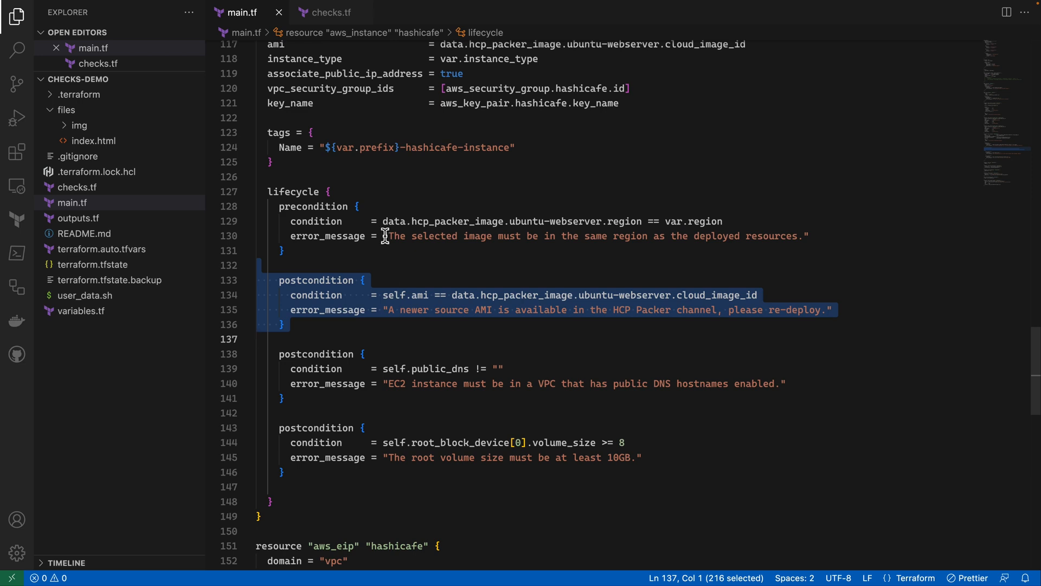
pyautogui.click(327, 12)
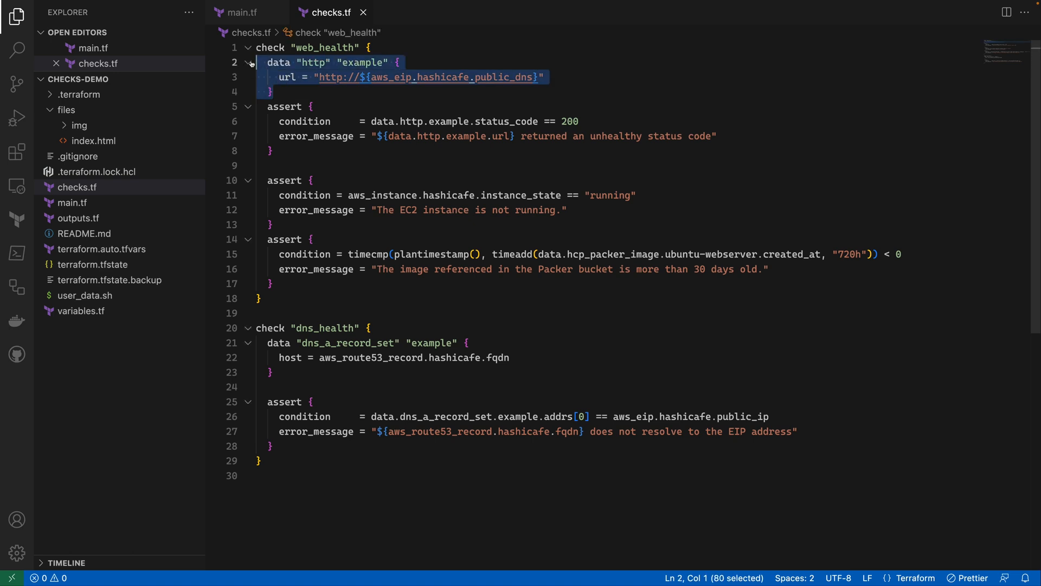
pyautogui.click(293, 166)
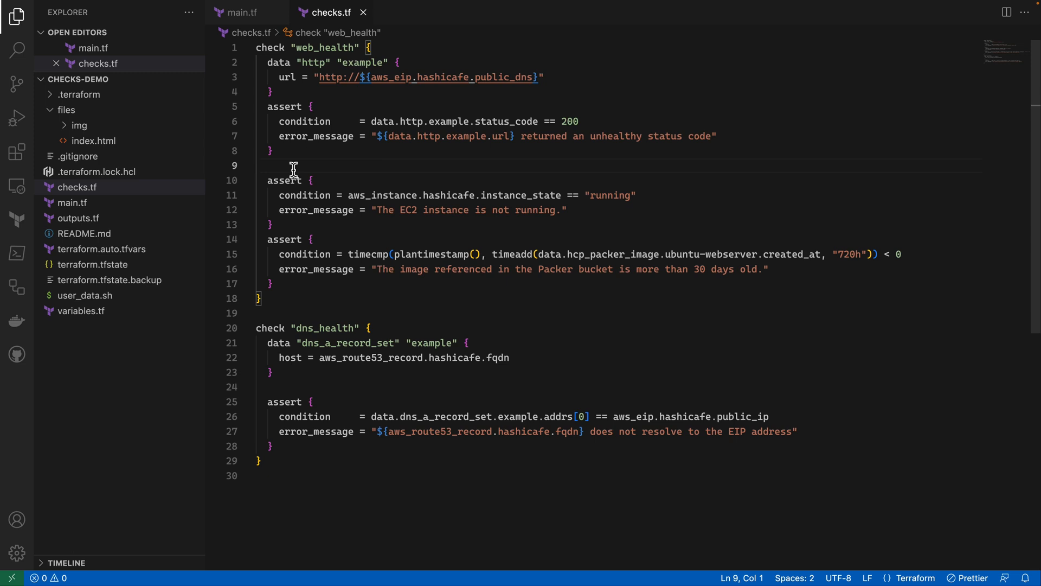
pyautogui.click(372, 122)
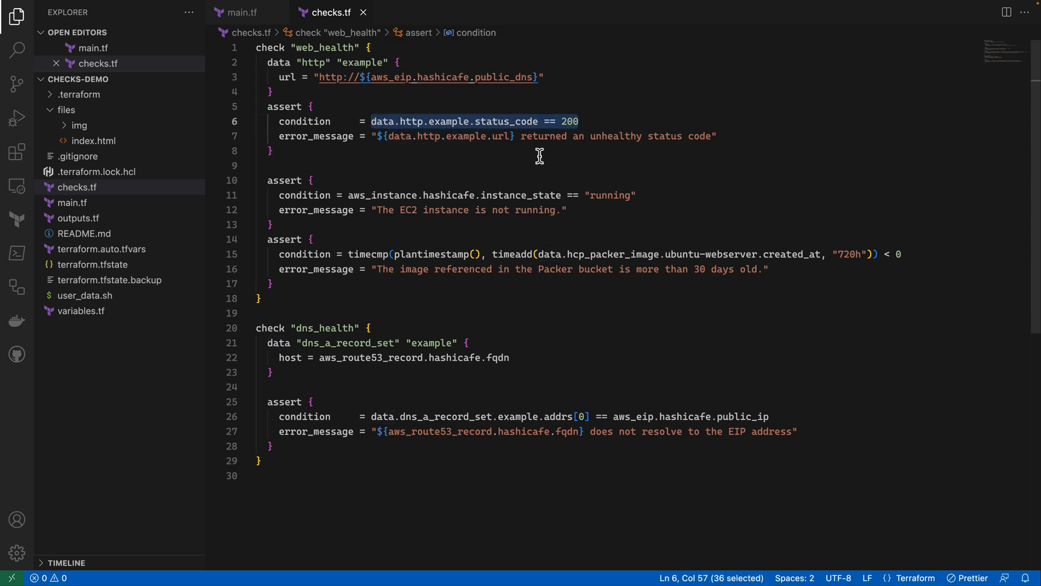
pyautogui.click(272, 151)
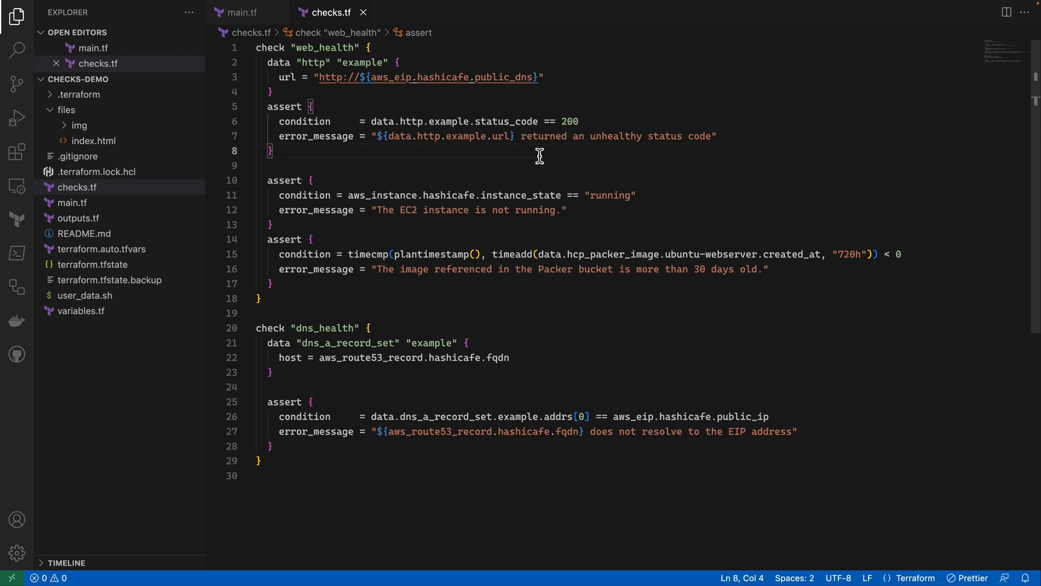
pyautogui.moveTo(343, 195)
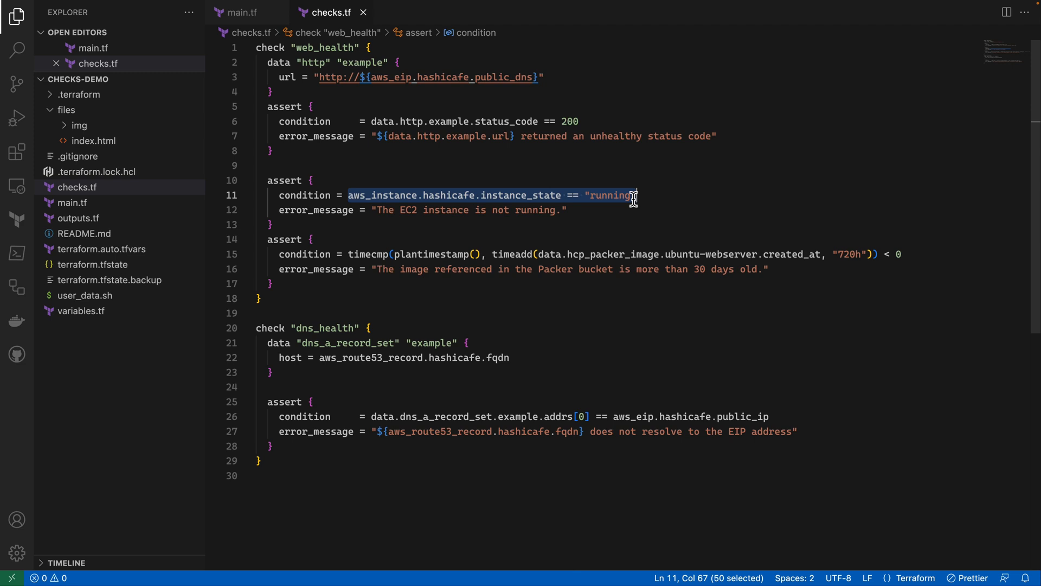
pyautogui.click(396, 253)
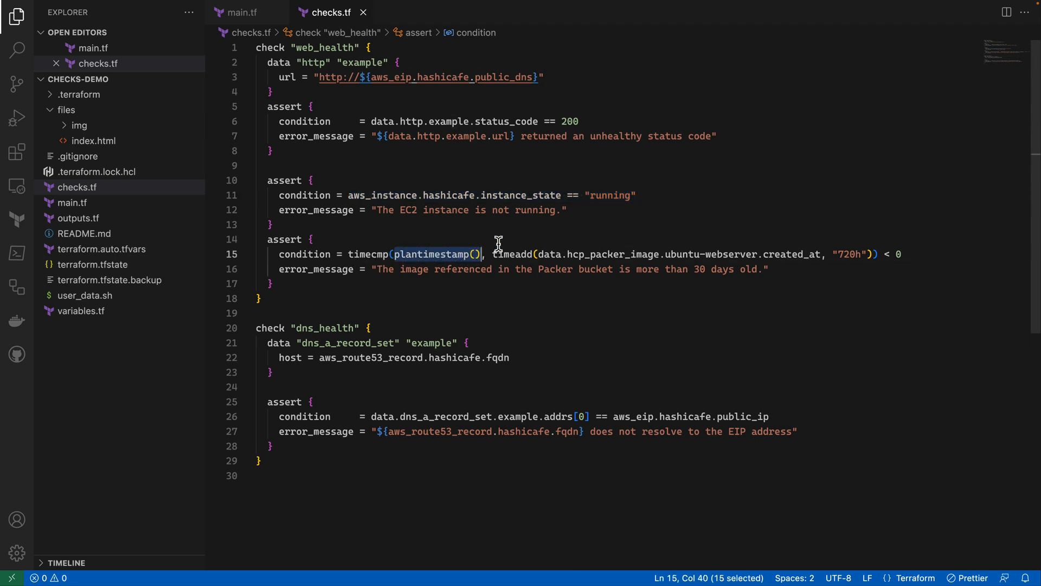
pyautogui.click(315, 240)
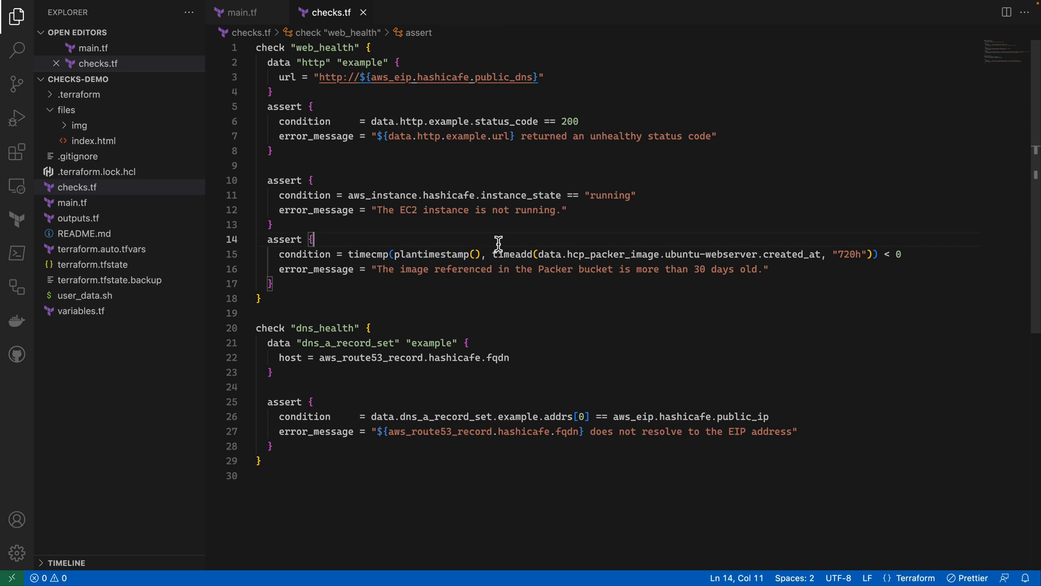
pyautogui.moveTo(429, 379)
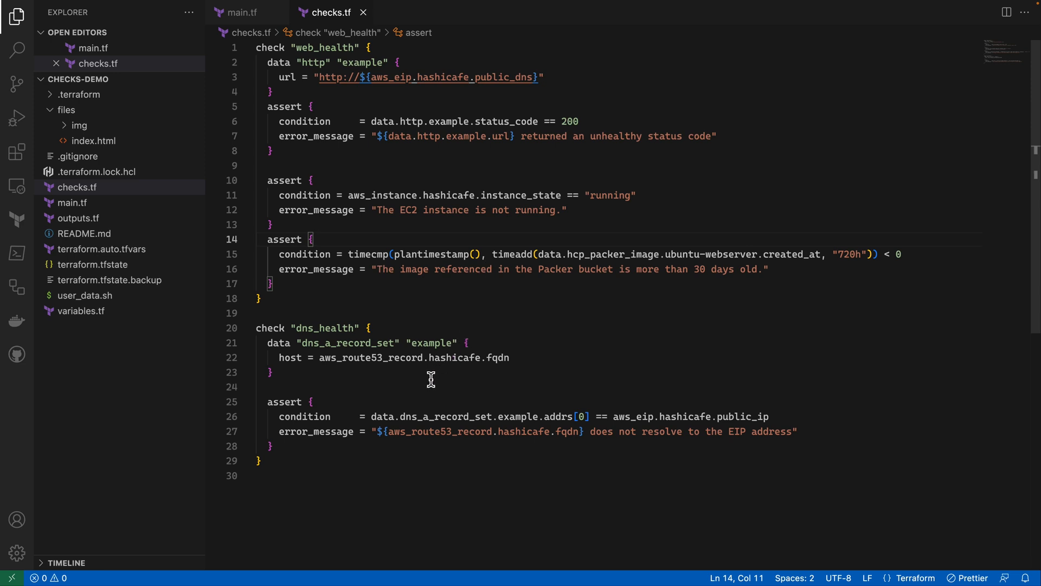
pyautogui.moveTo(393, 417)
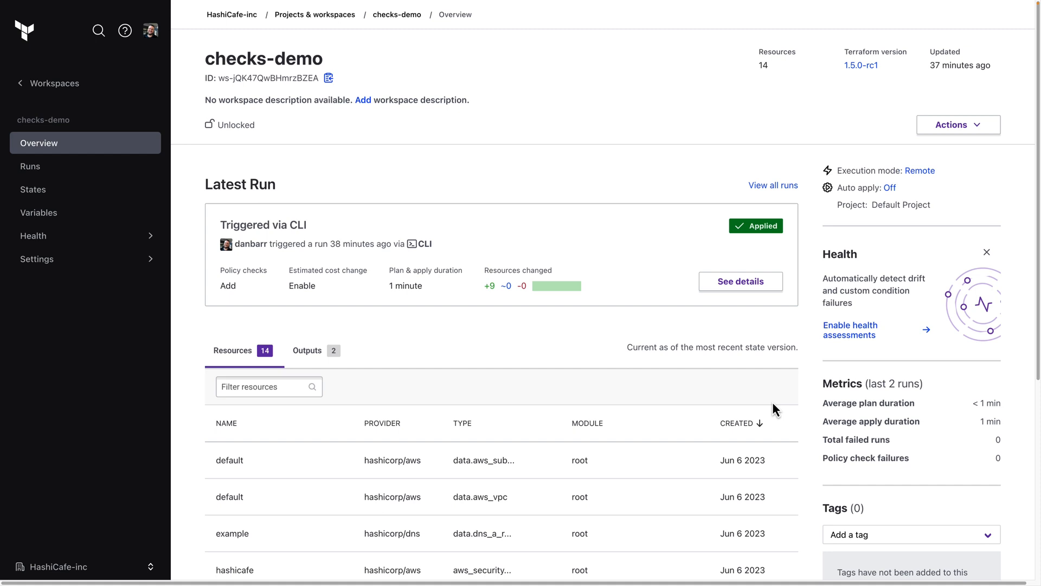
pyautogui.moveTo(774, 408)
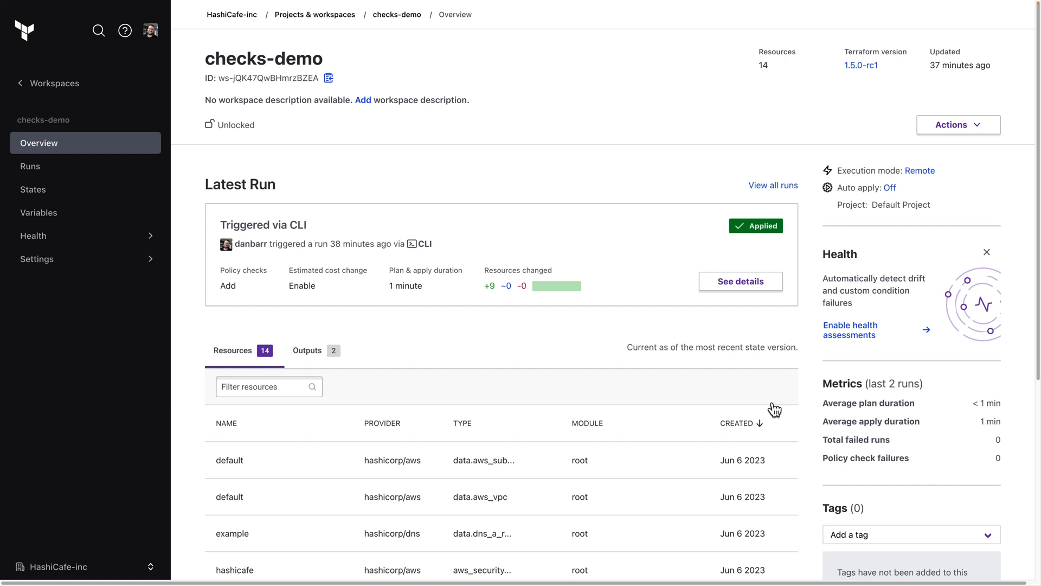
# - Enable Health Assessments in the checks-demo Health settings and save
pyautogui.click(850, 329)
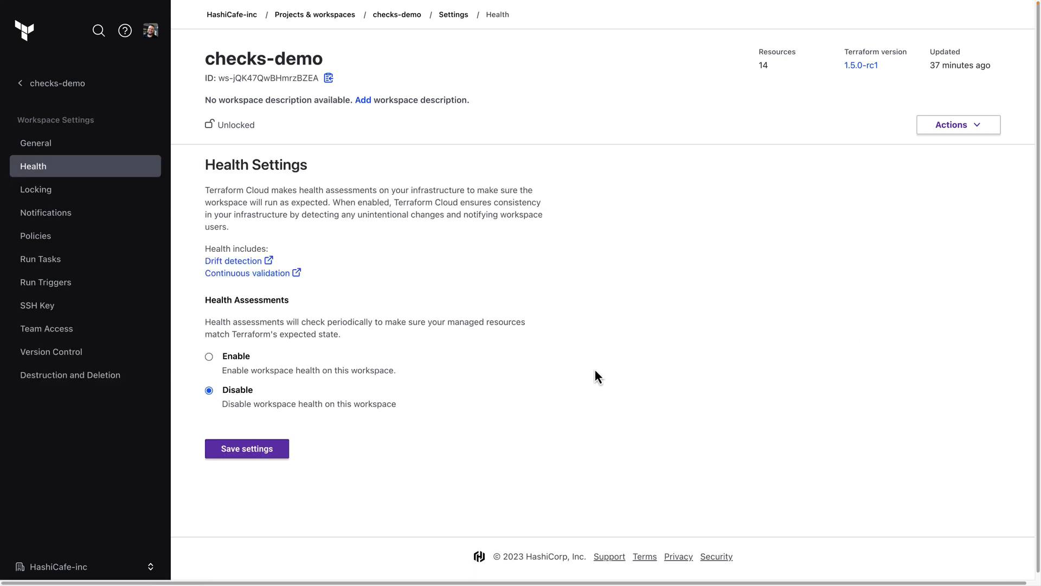
pyautogui.moveTo(242, 367)
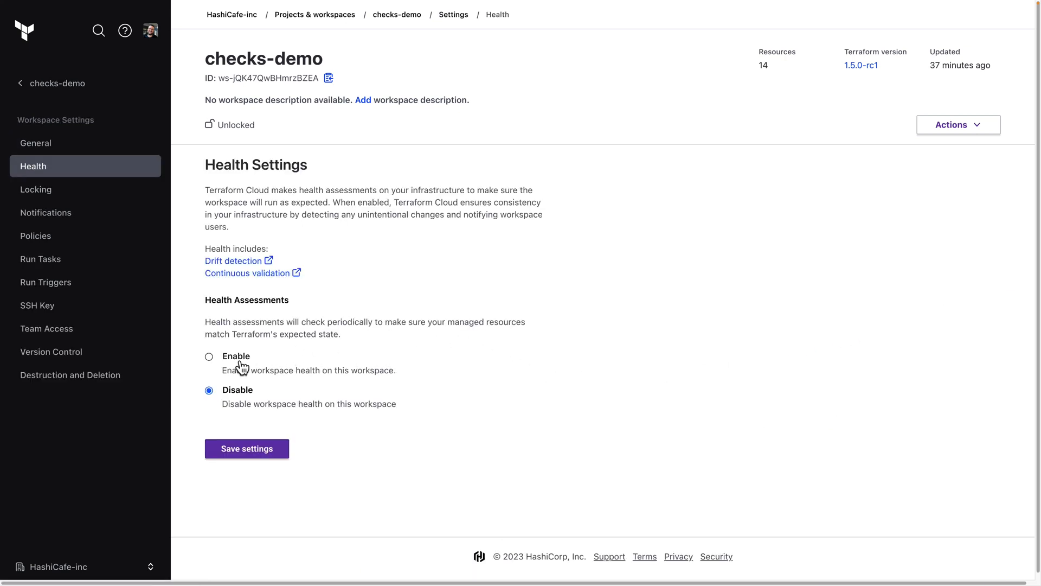
pyautogui.click(208, 356)
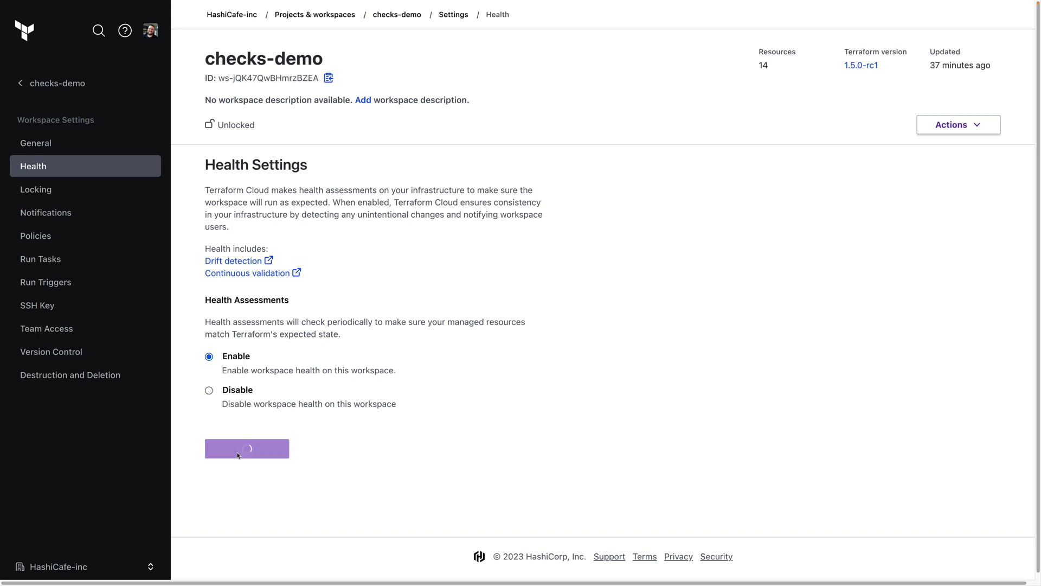
pyautogui.click(246, 449)
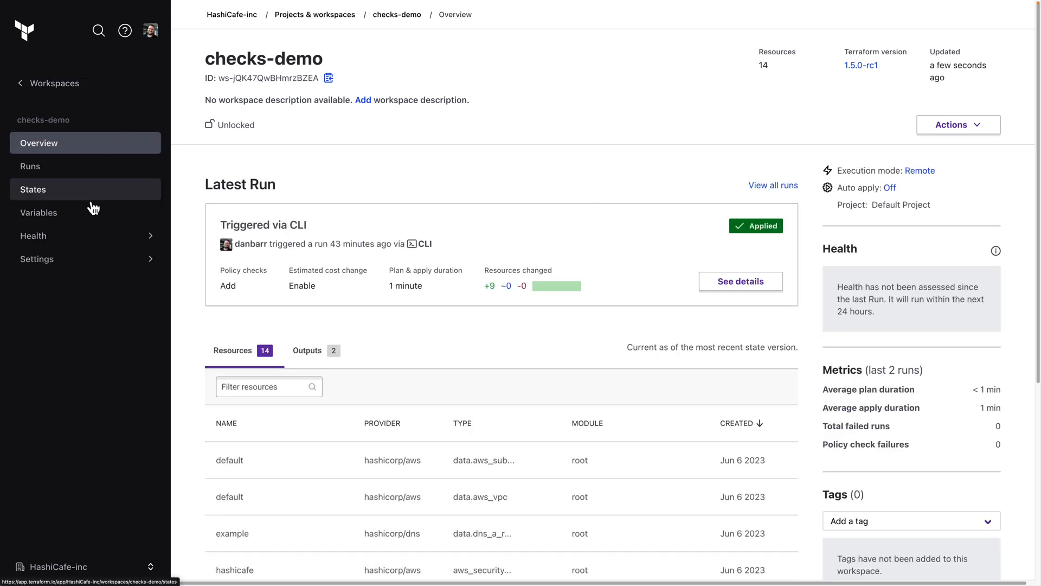
# - Run a continuous validation assessment and expand check.web_health's two failed assertions
pyautogui.click(33, 236)
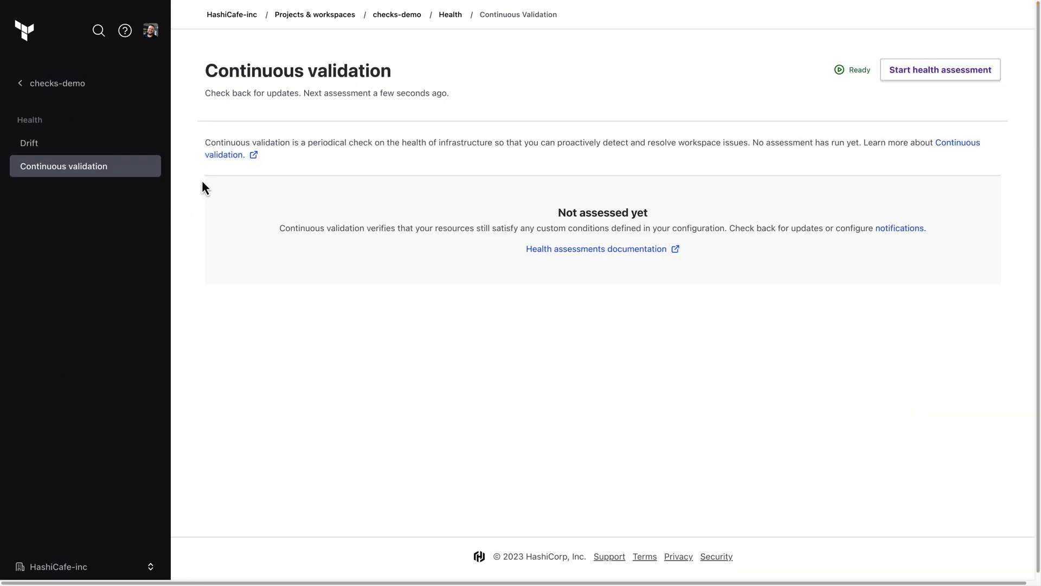
pyautogui.click(939, 69)
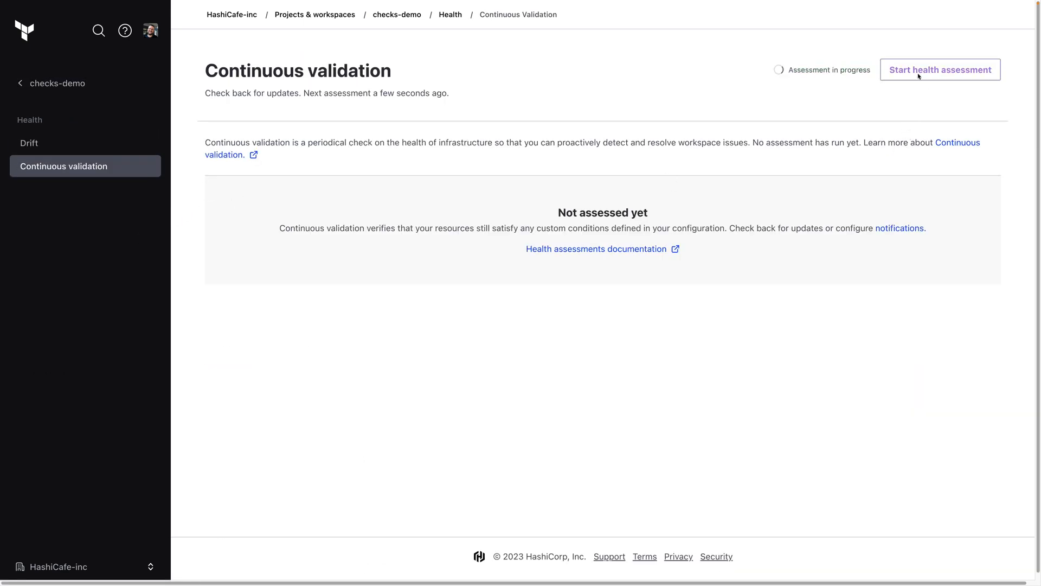
pyautogui.moveTo(897, 112)
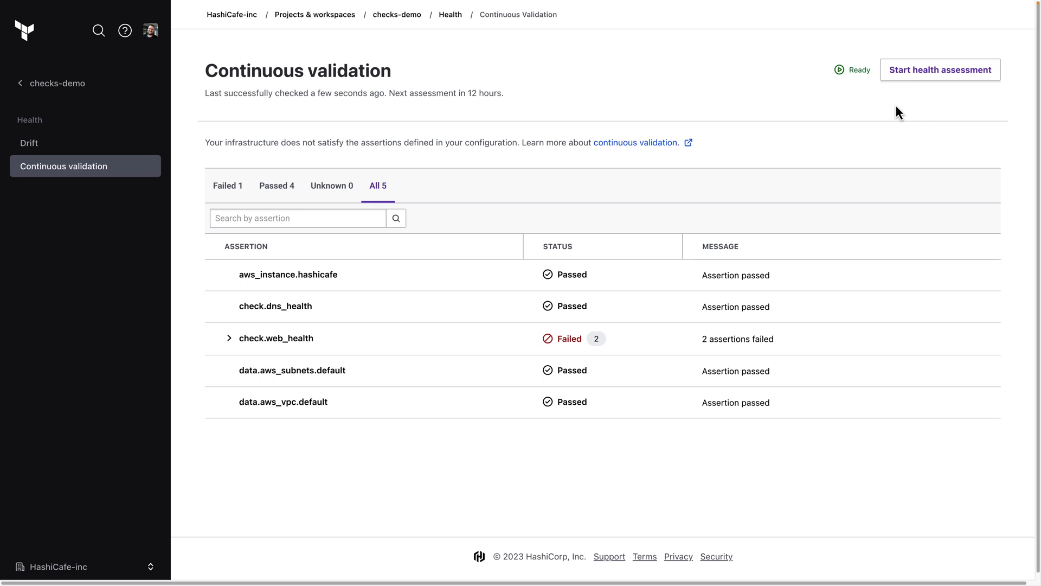
pyautogui.moveTo(384, 284)
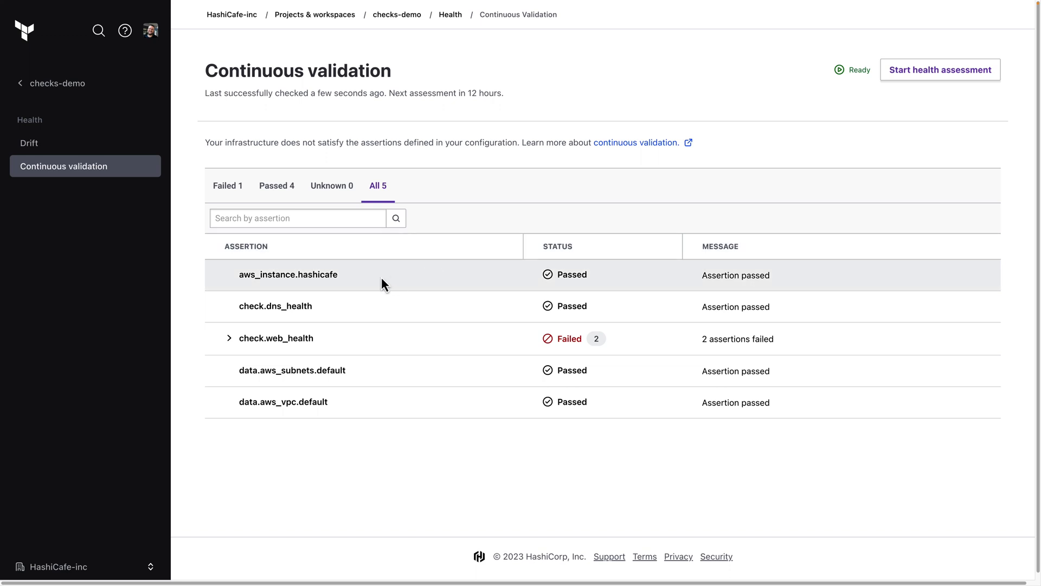
pyautogui.moveTo(358, 340)
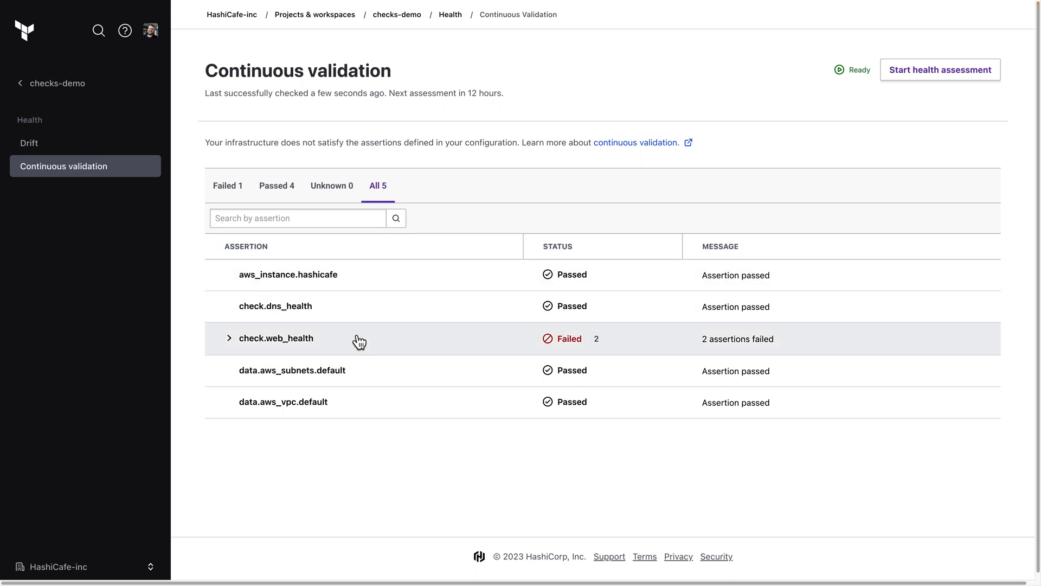
pyautogui.click(227, 339)
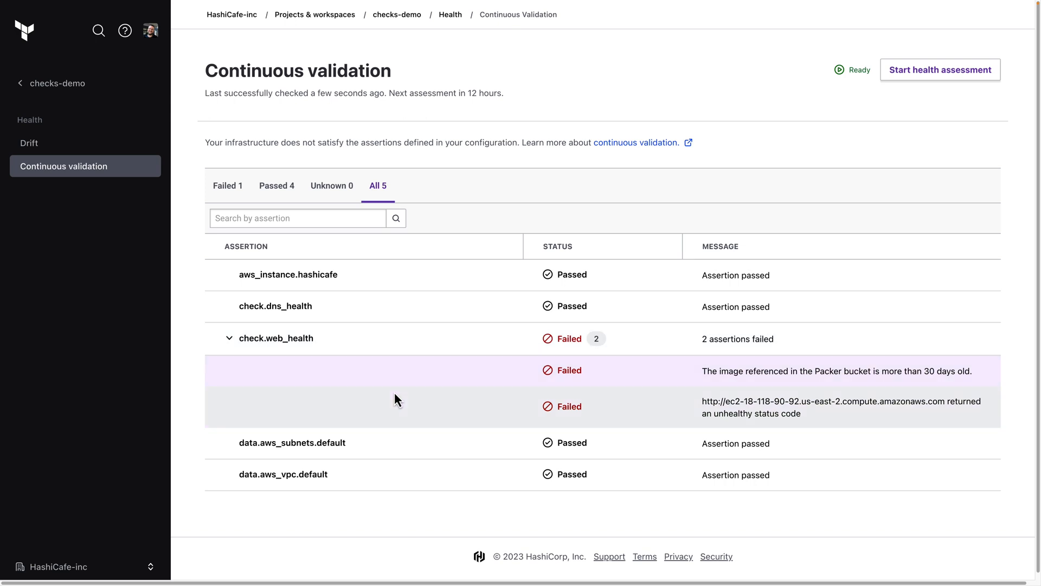
pyautogui.moveTo(745, 387)
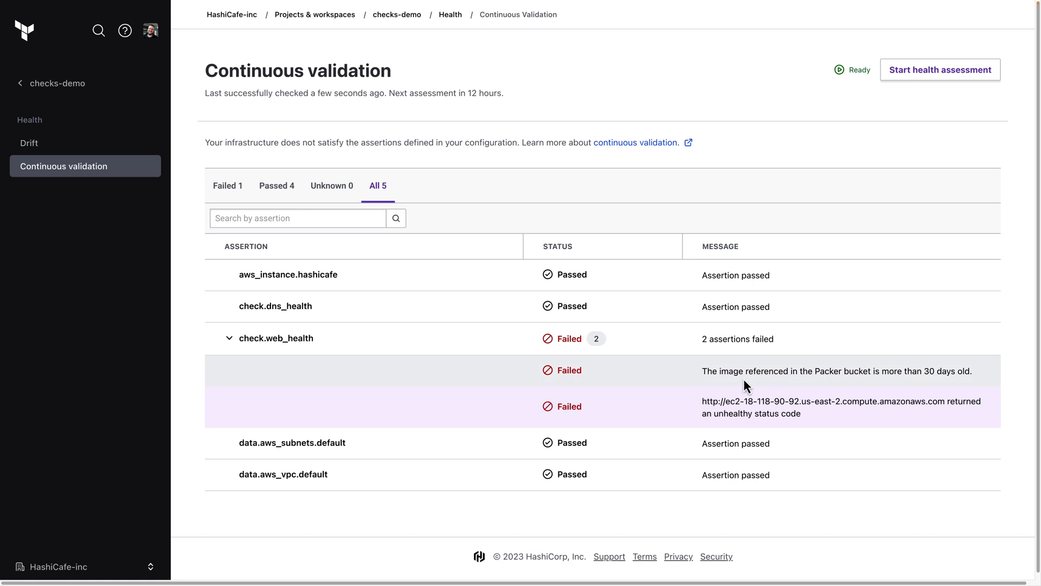
pyautogui.moveTo(689, 419)
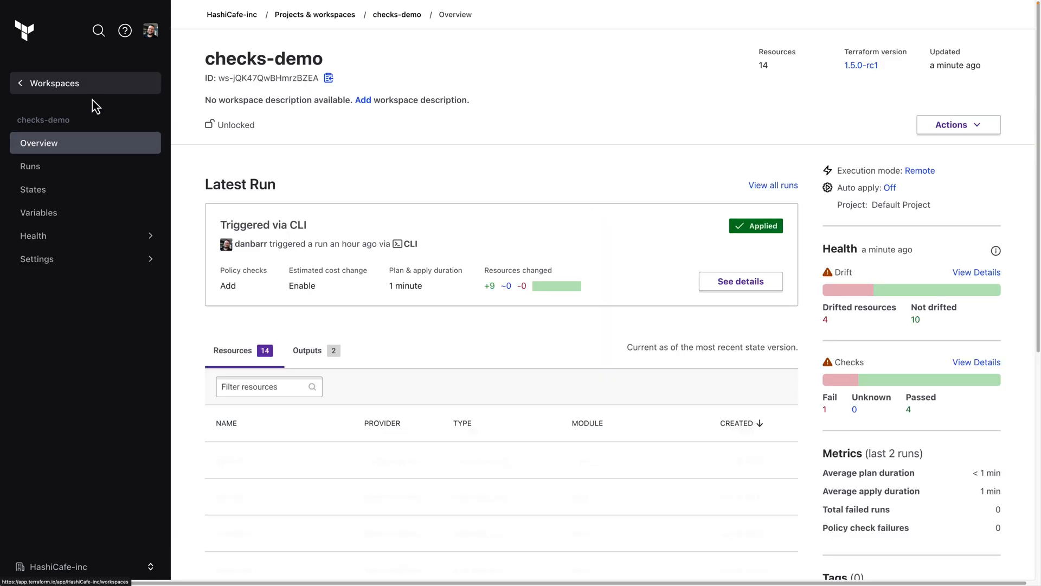
# - Create a checks-demo notification and choose Only certain events under Health Events
pyautogui.click(36, 259)
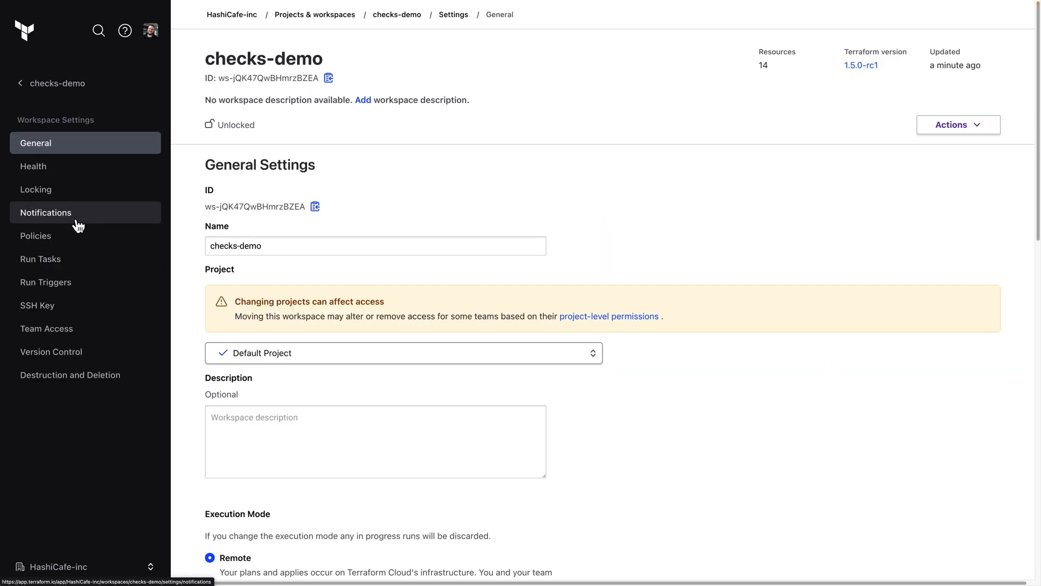
pyautogui.click(46, 212)
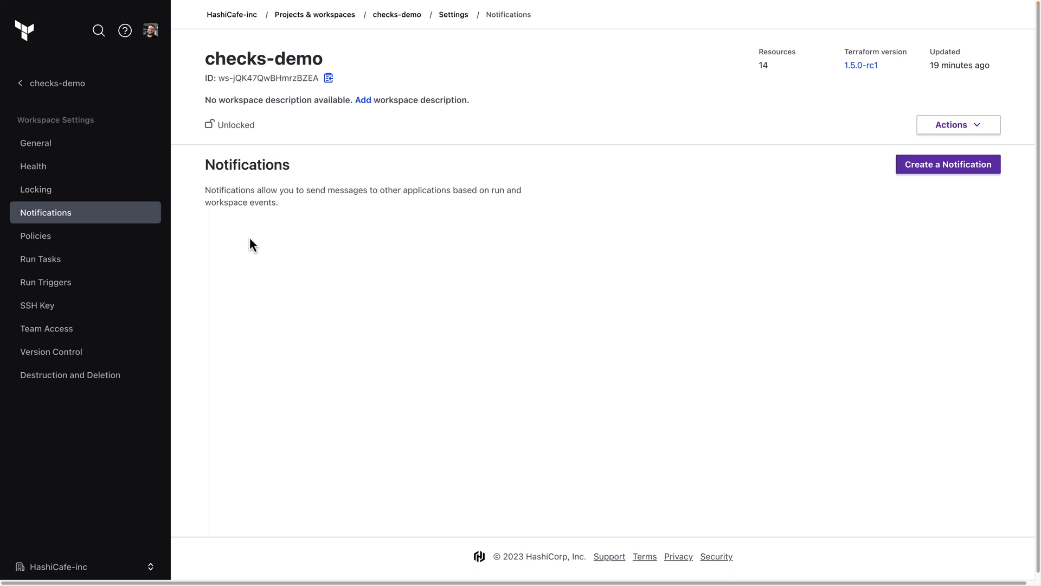
pyautogui.click(947, 164)
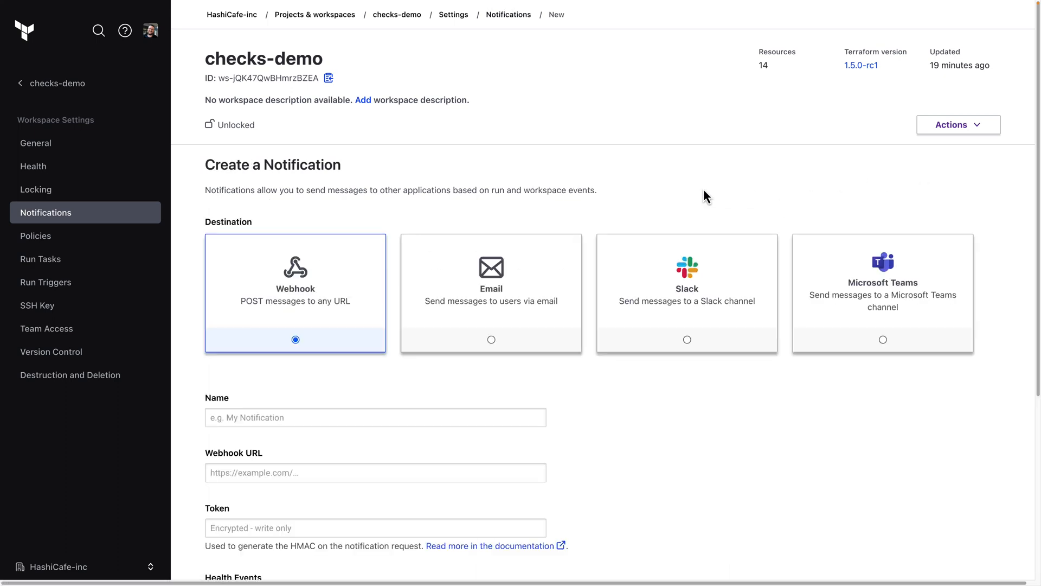
pyautogui.moveTo(804, 262)
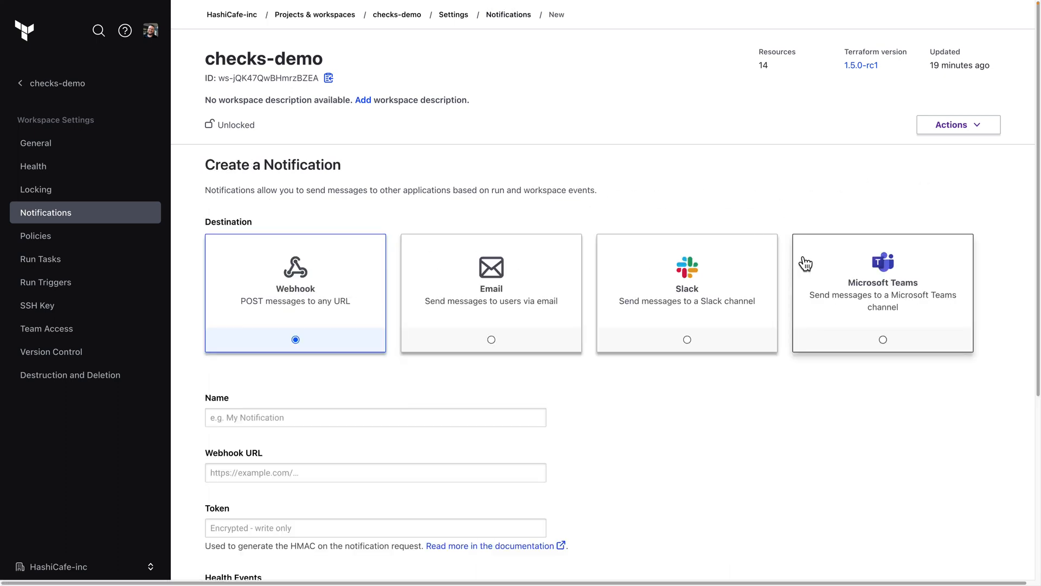
pyautogui.moveTo(230, 288)
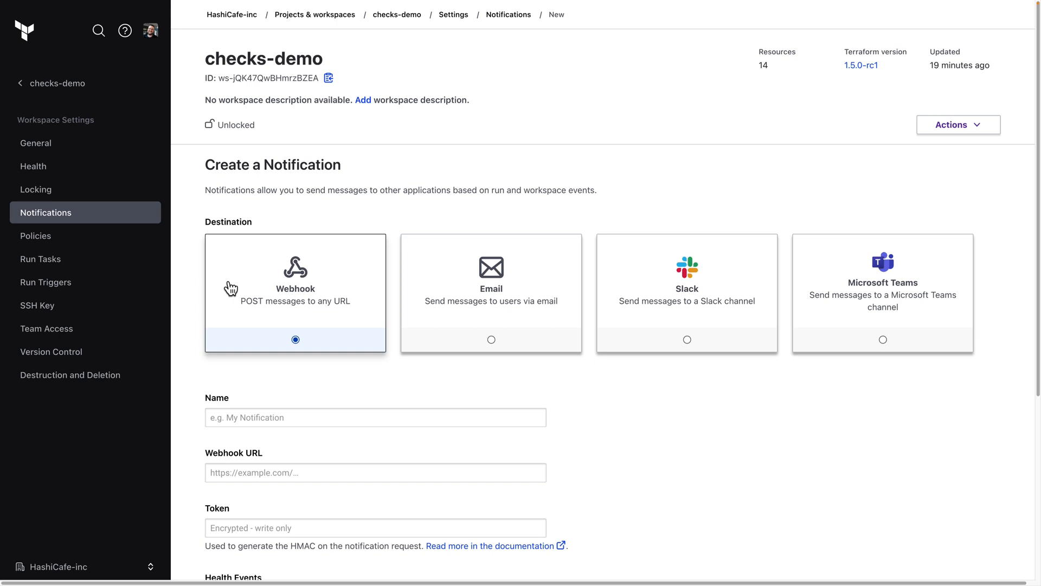
pyautogui.moveTo(189, 345)
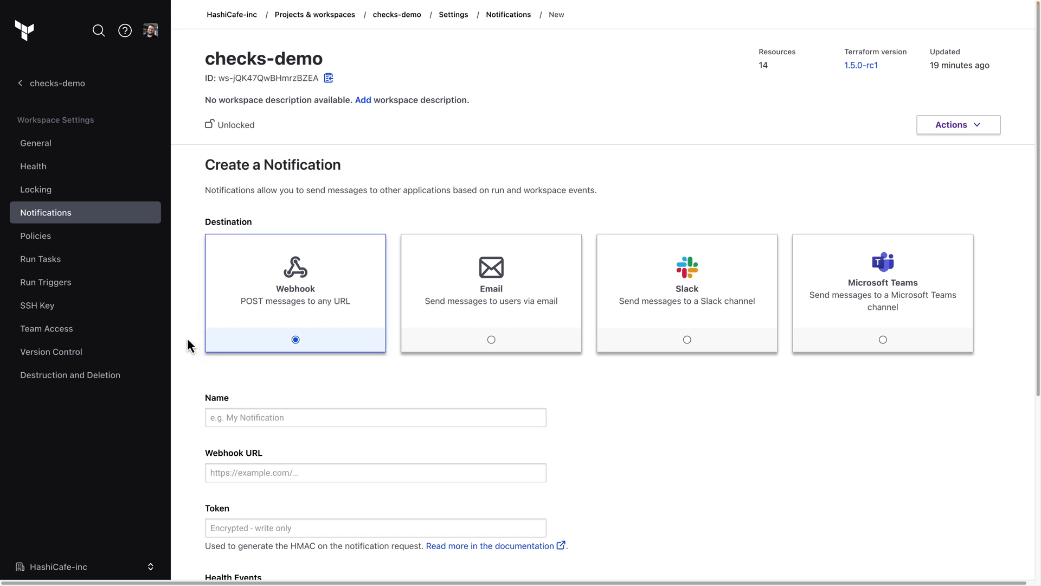
pyautogui.scroll(-3)
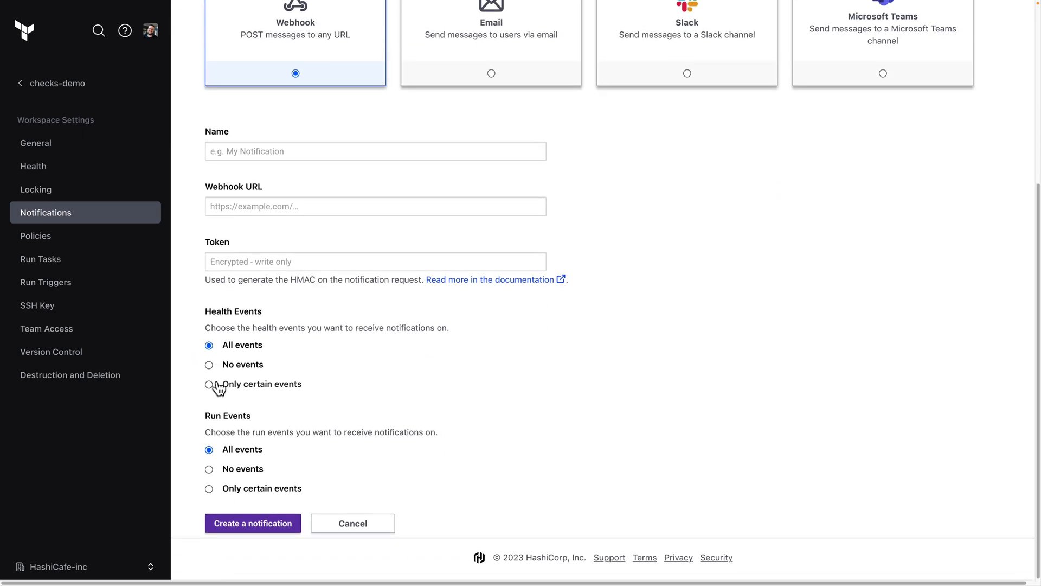
pyautogui.click(208, 384)
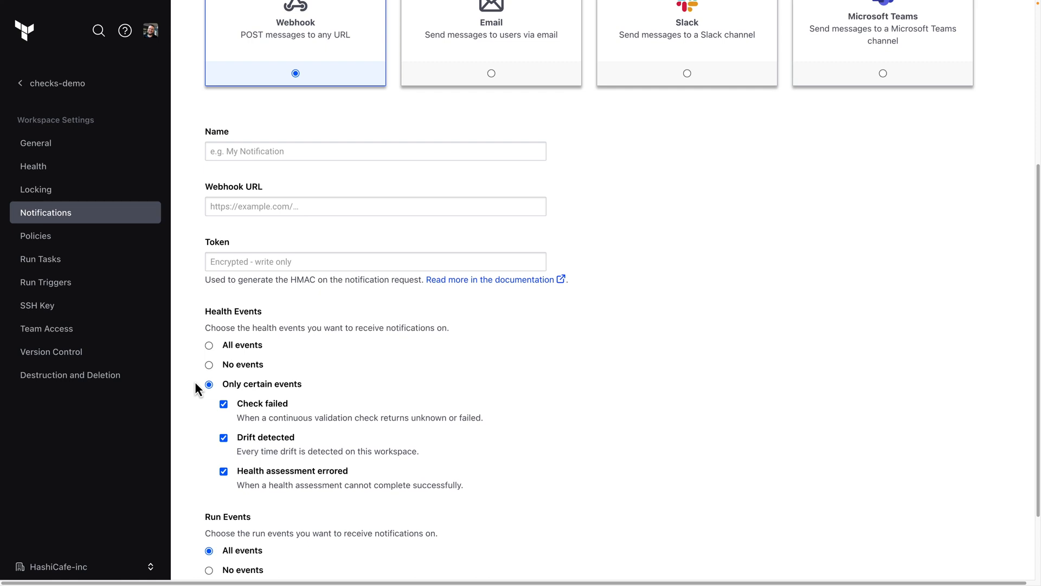
pyautogui.moveTo(108, 83)
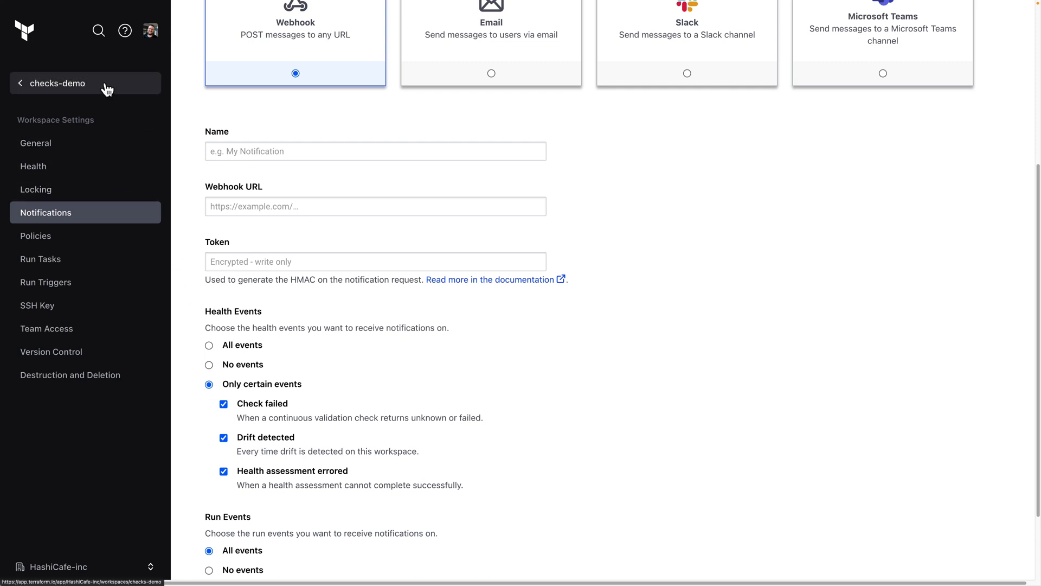
# - Return to checks-demo's overview, then open the Projects & workspaces list
pyautogui.click(56, 83)
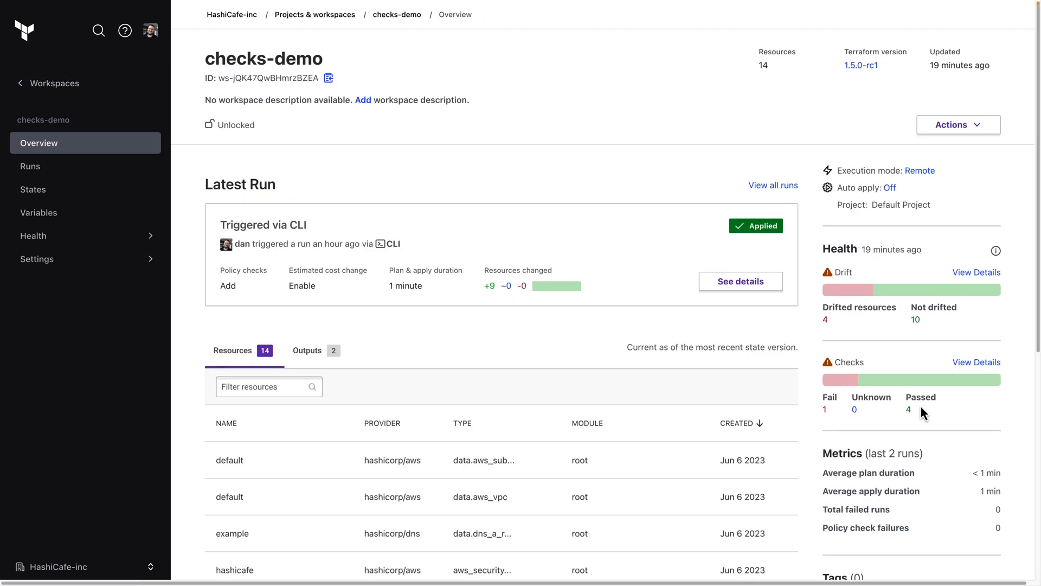
pyautogui.moveTo(264, 174)
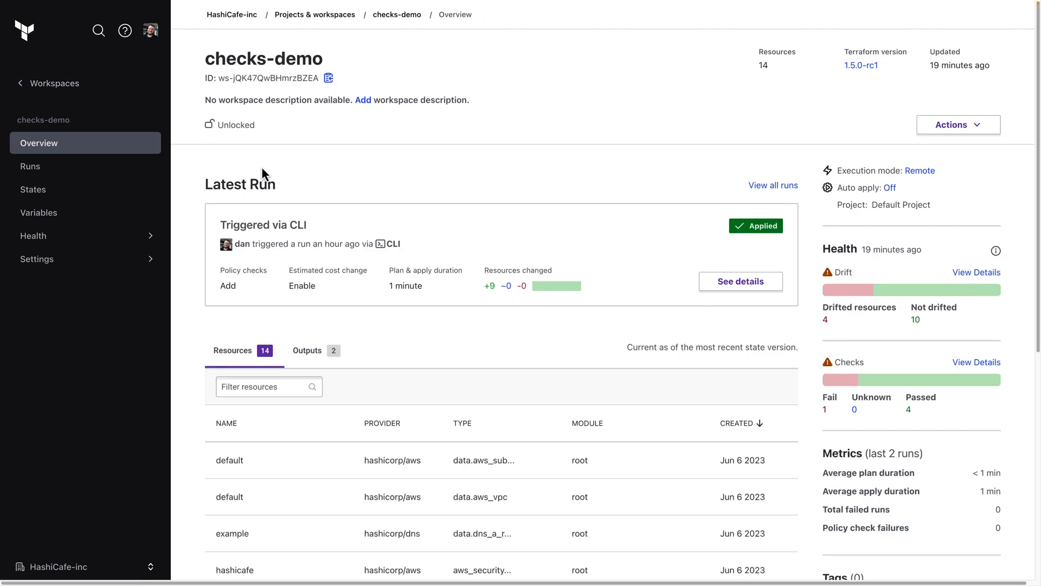
pyautogui.click(314, 14)
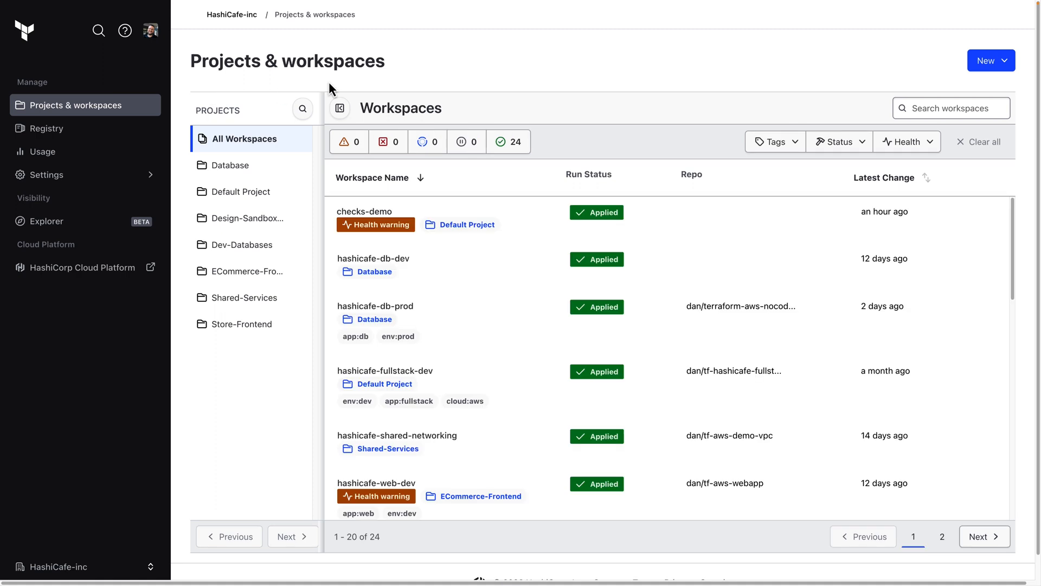
pyautogui.moveTo(376, 240)
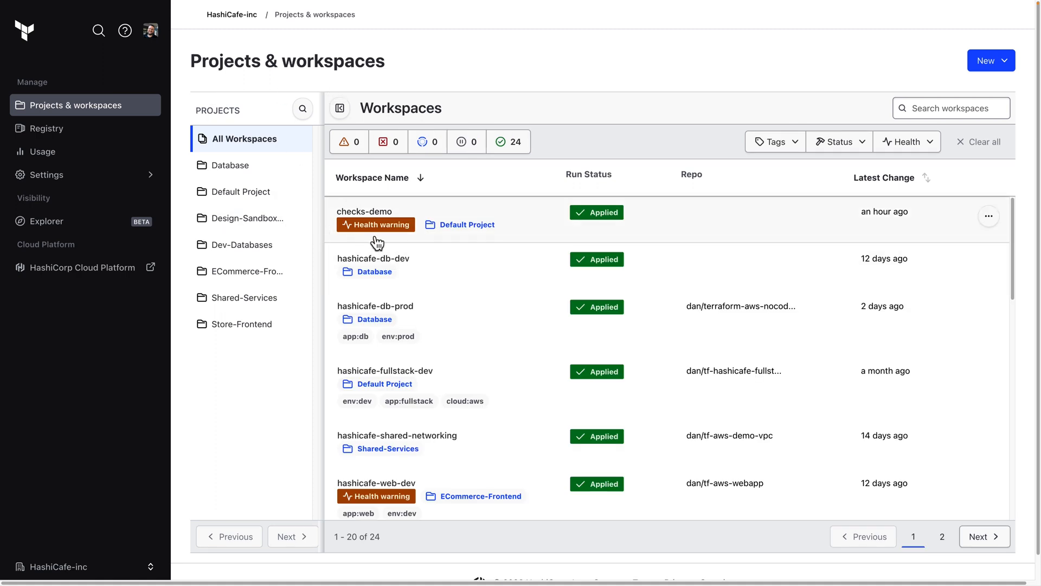
pyautogui.moveTo(397, 245)
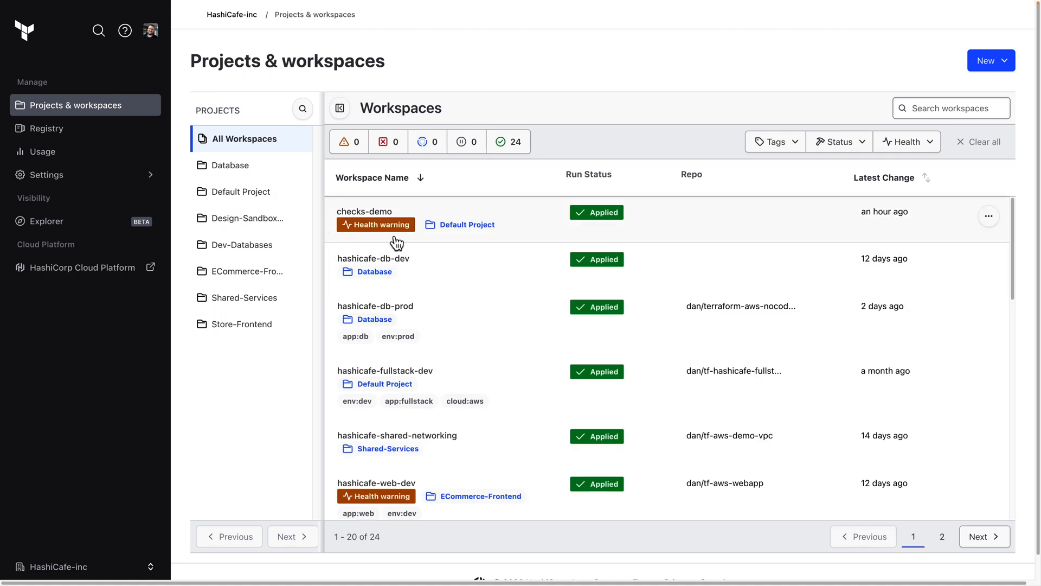